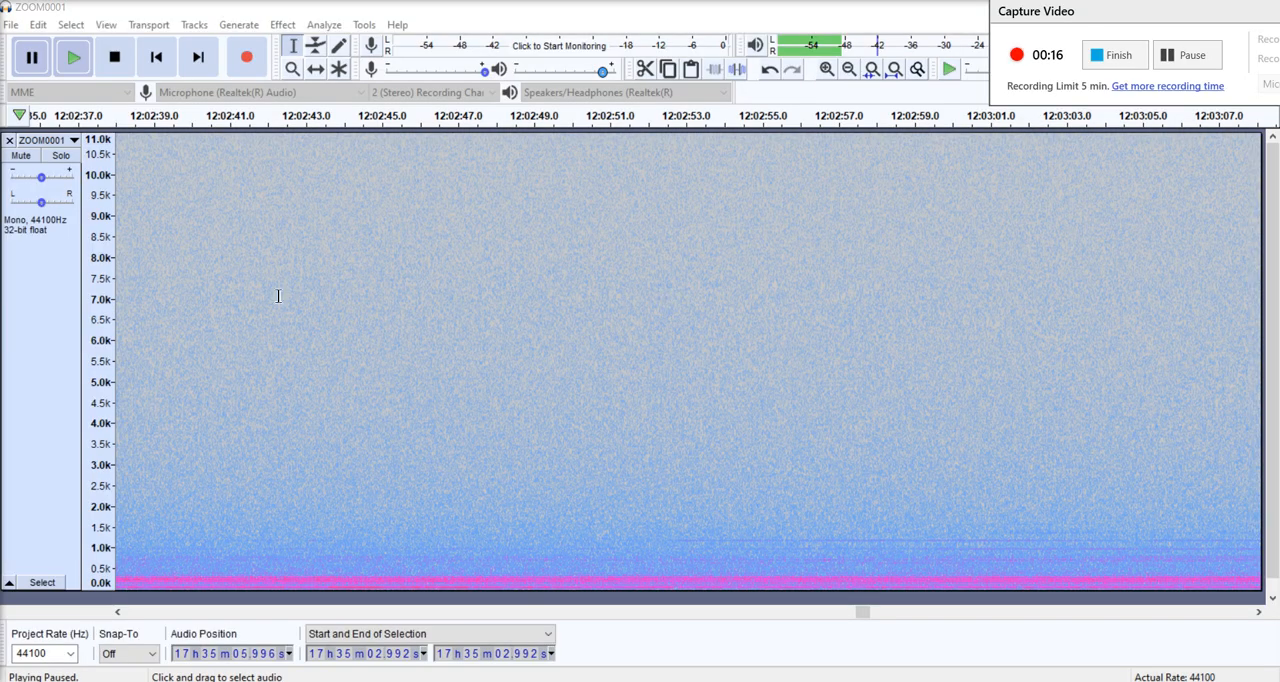
mouse_move(614, 371)
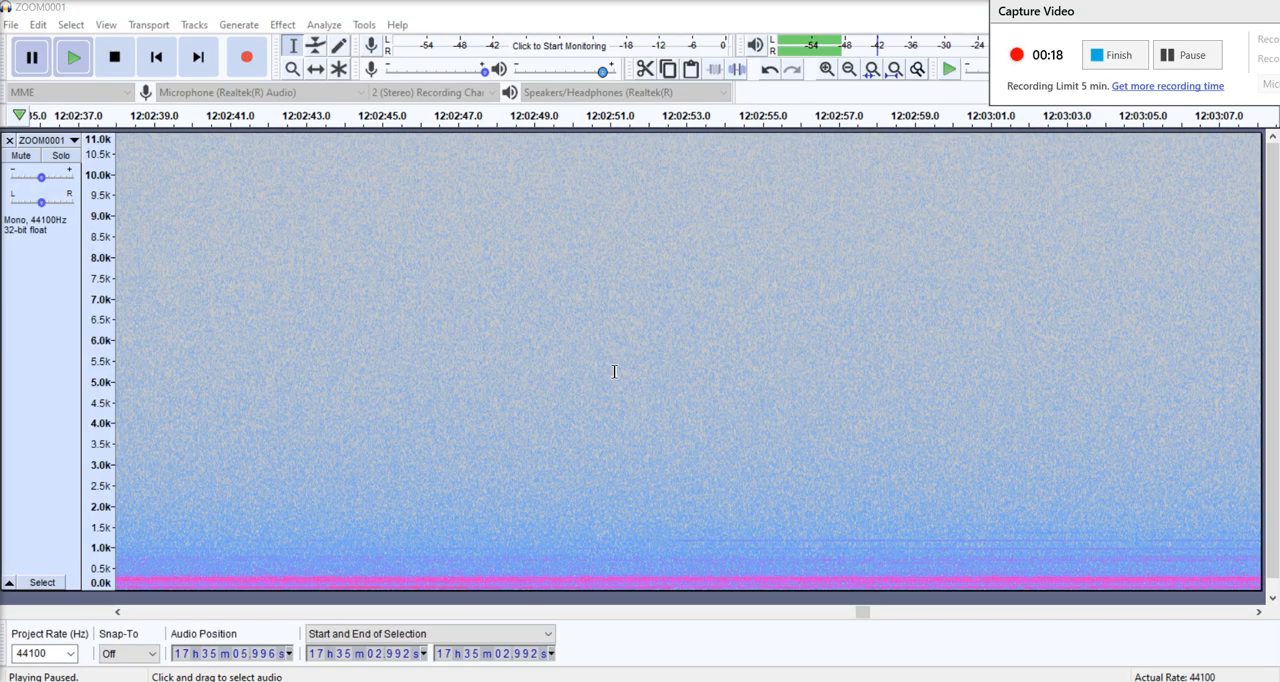
mouse_move(278, 128)
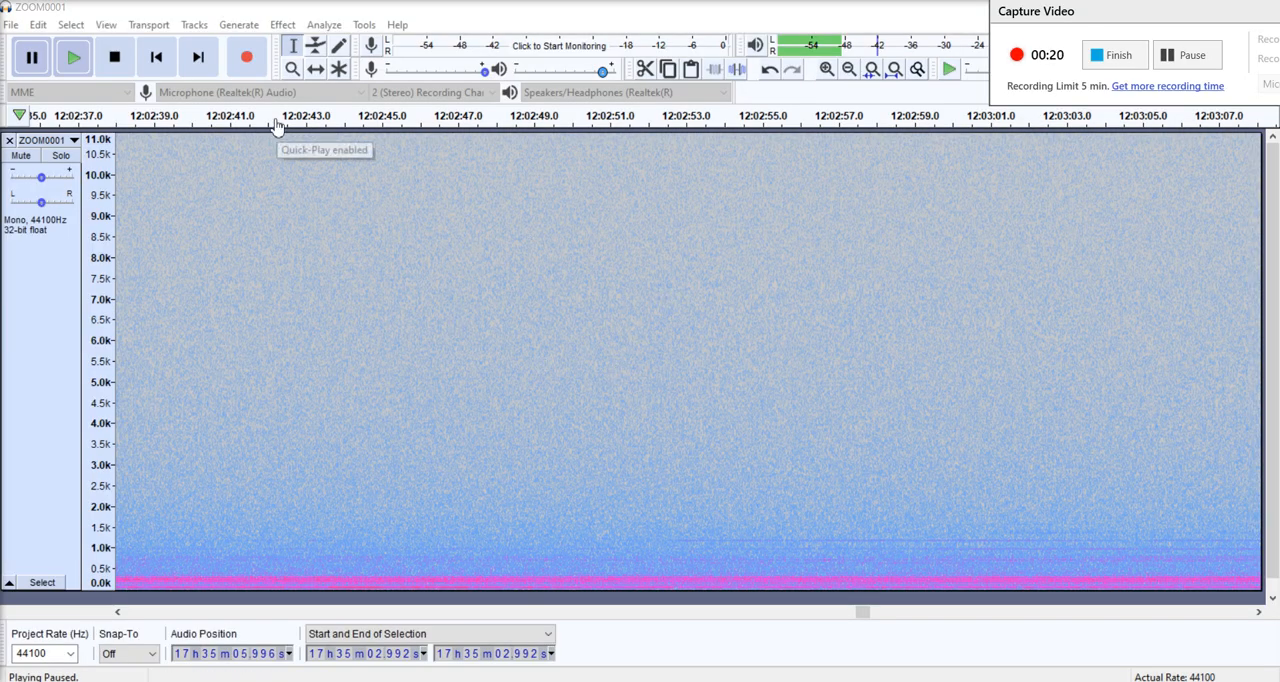
mouse_move(420, 371)
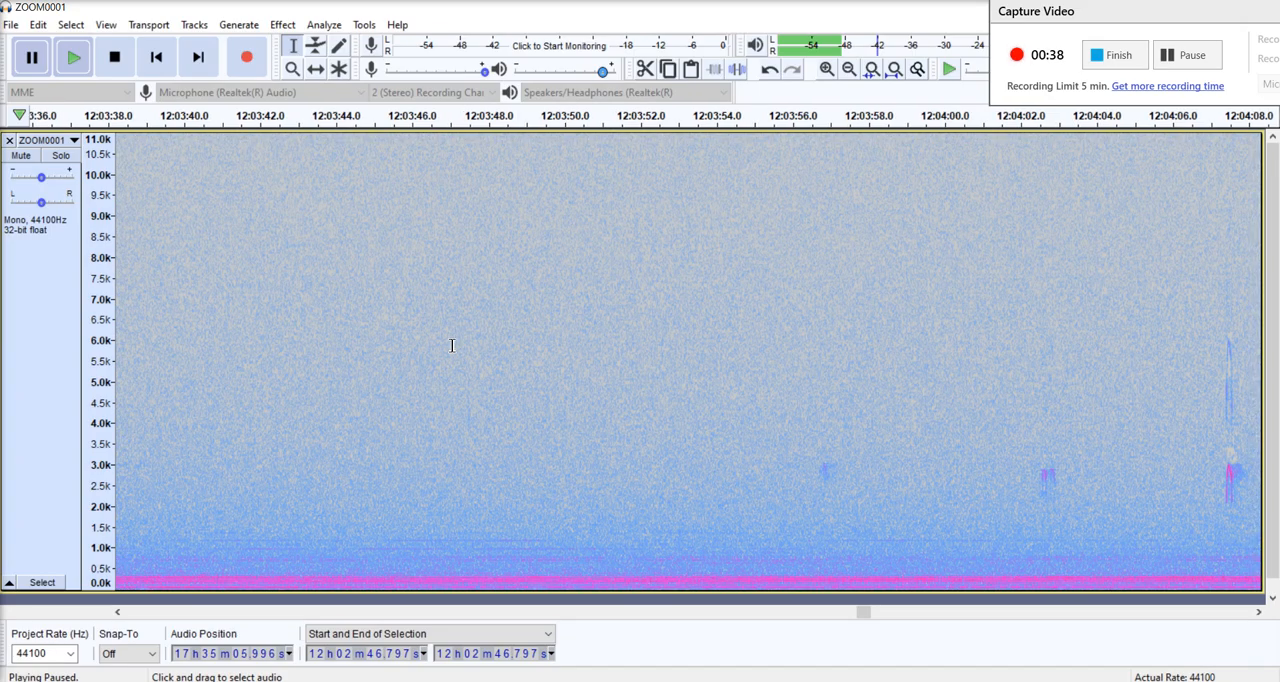
mouse_move(807, 461)
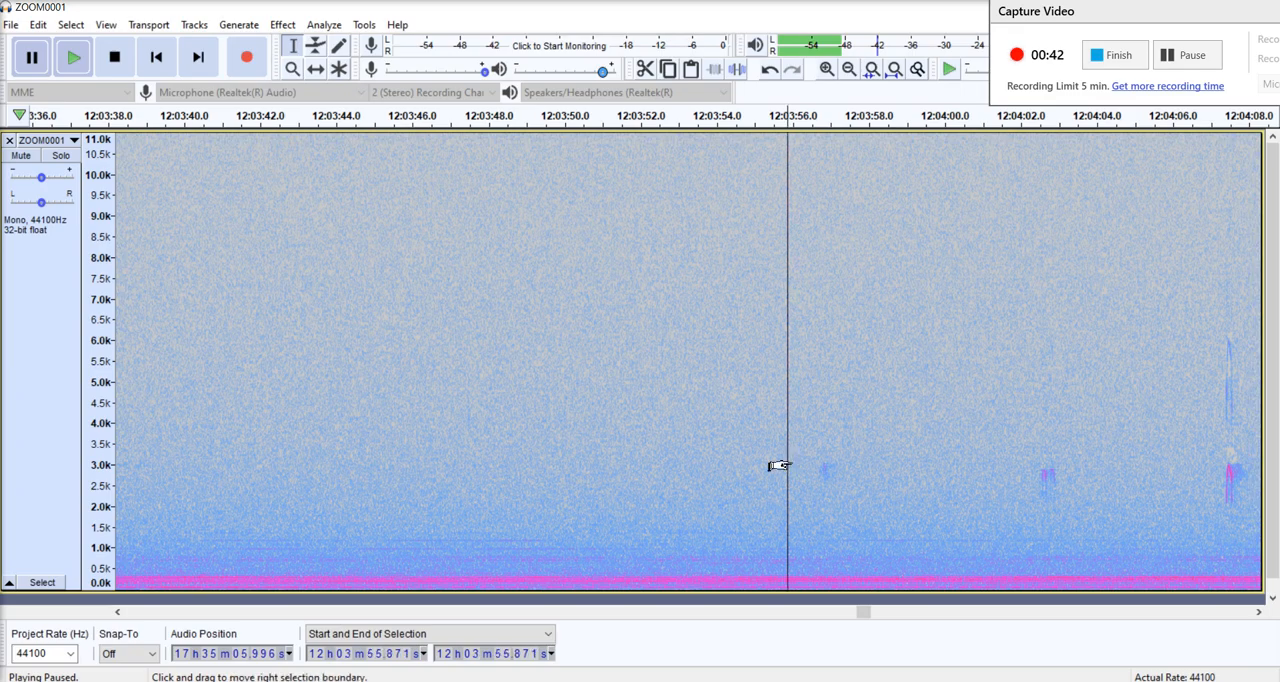
- Play the recording from the marked point through the next calls, then pause
click(72, 56)
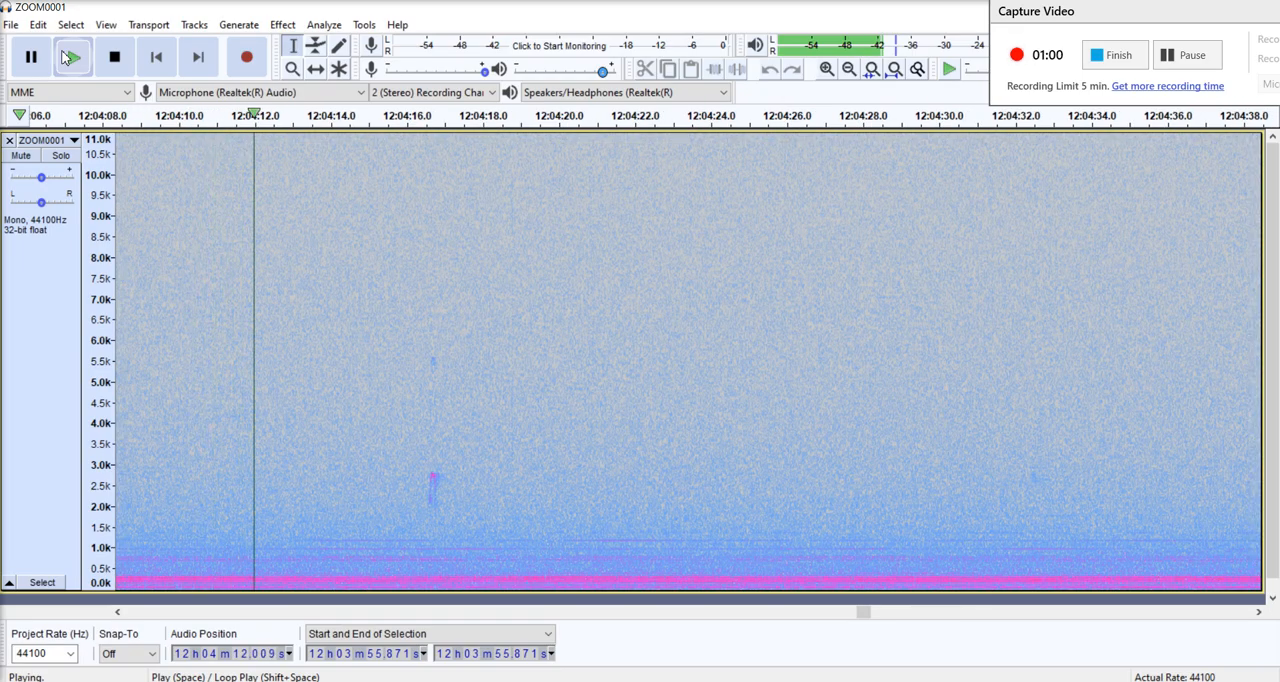
click(28, 56)
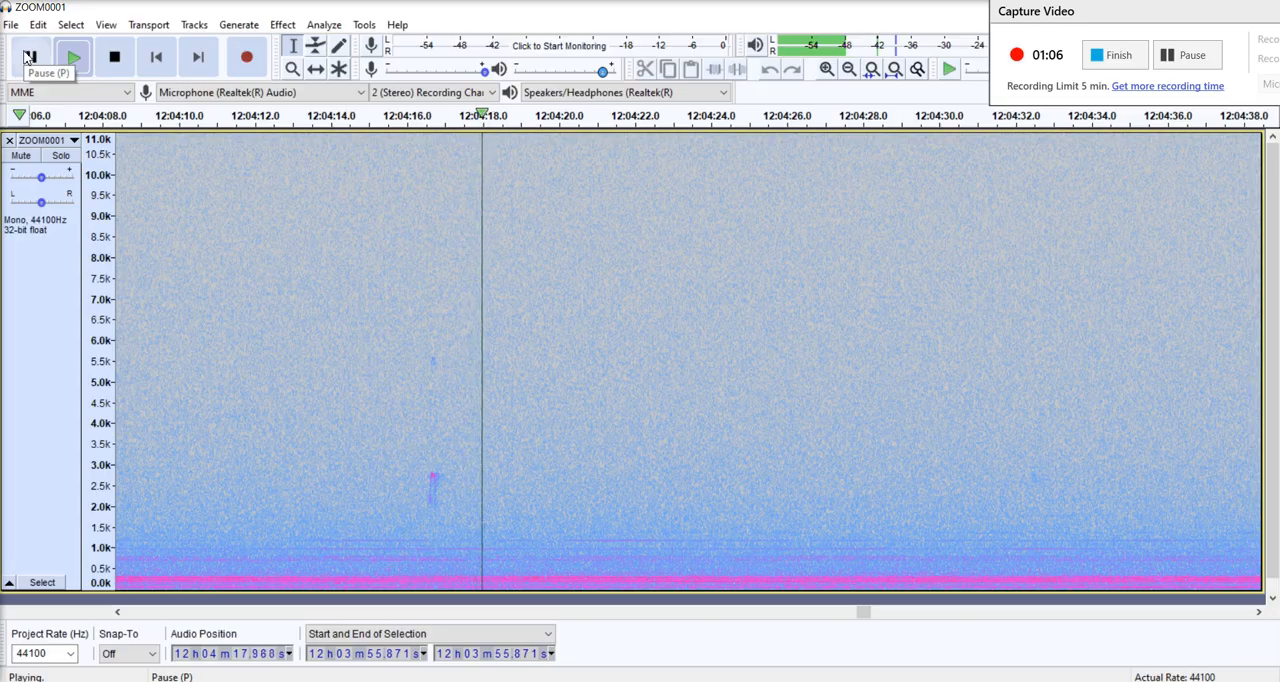
click(30, 56)
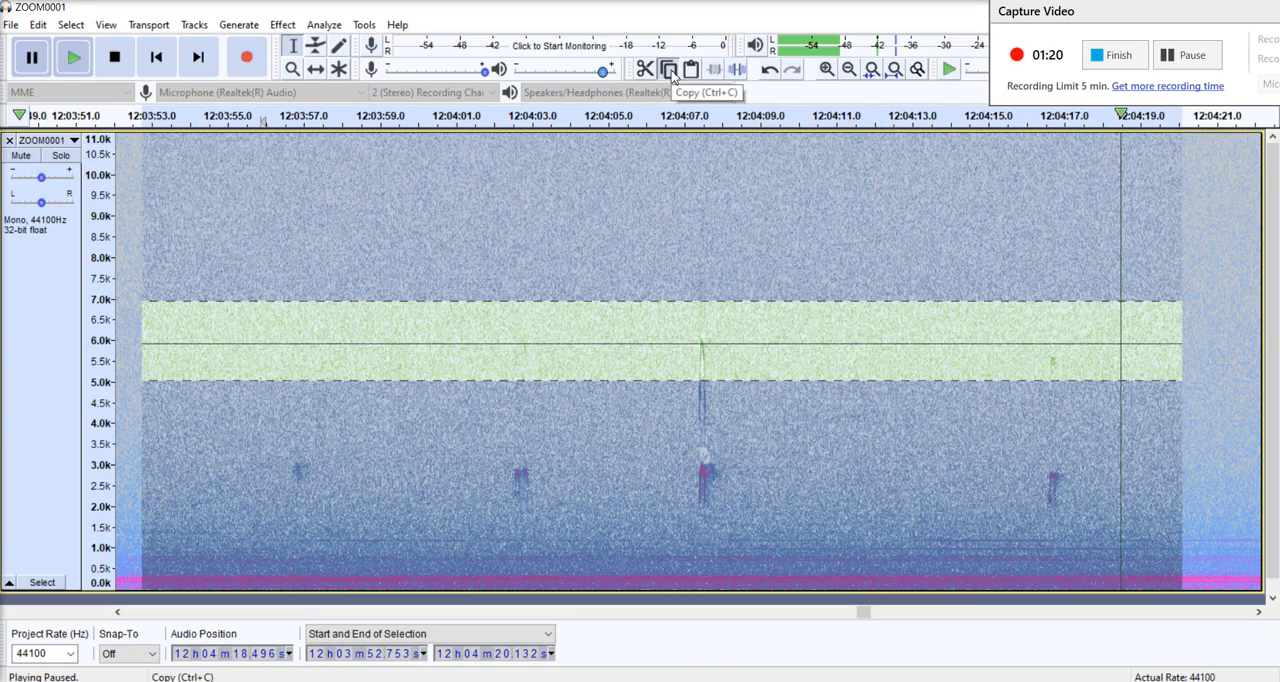
- Copy the 27-second stretch of four calls and create a new empty project
click(11, 24)
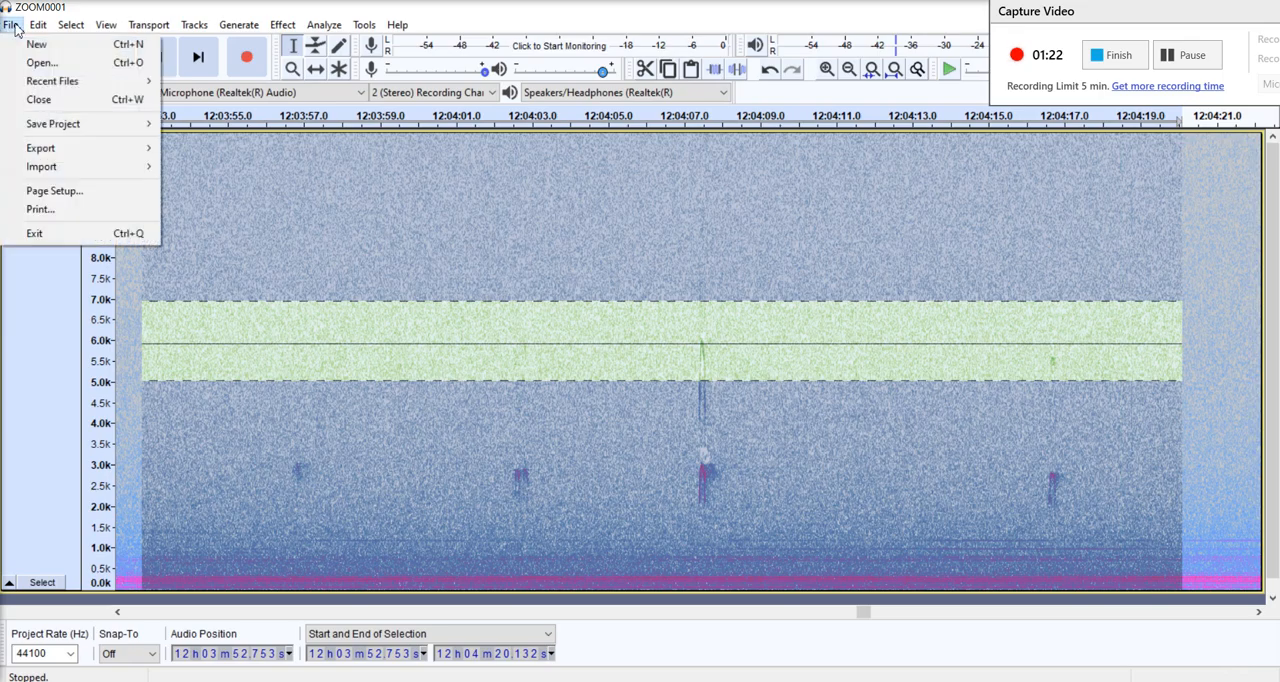
click(11, 24)
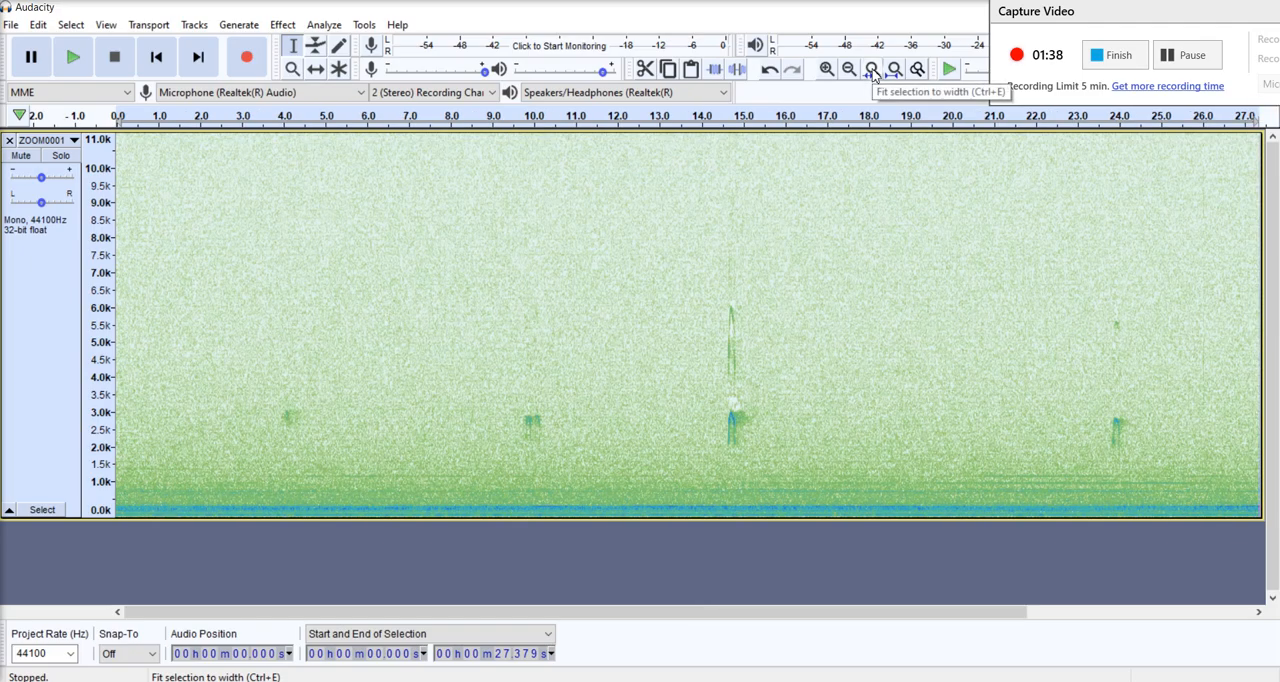
mouse_move(716, 388)
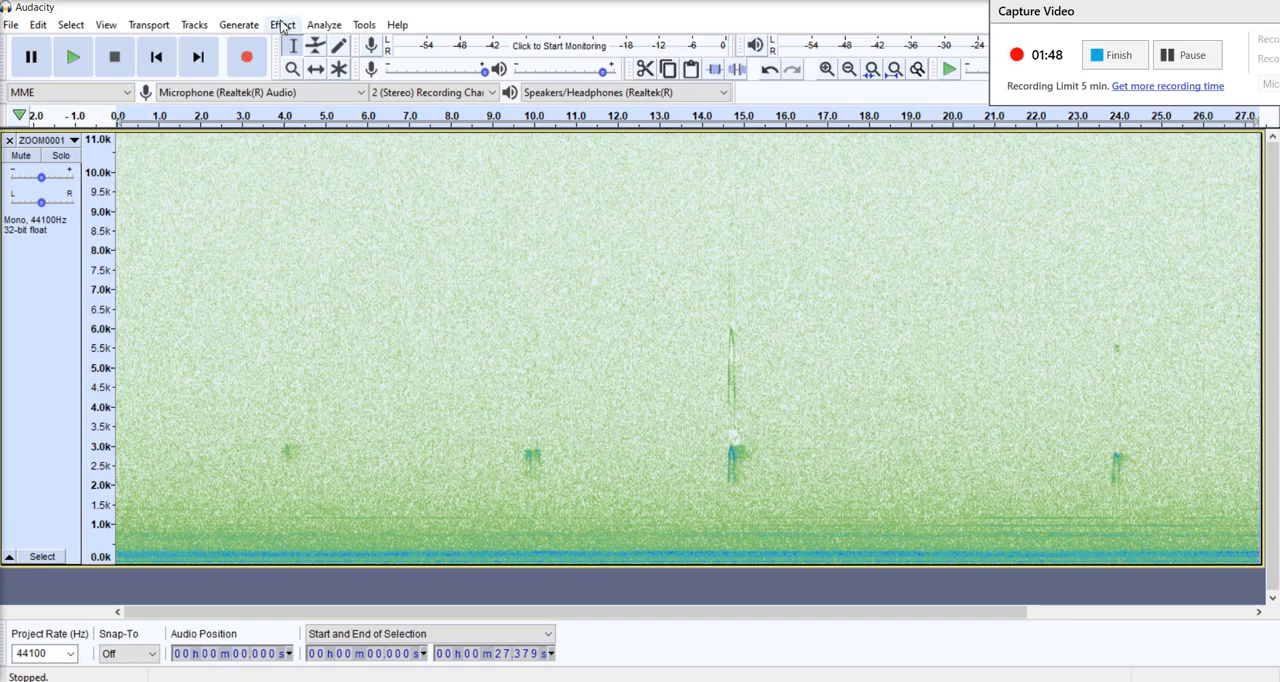
- Apply a High-Pass Filter with frequency 1200 Hz to the 27-second clip
click(282, 24)
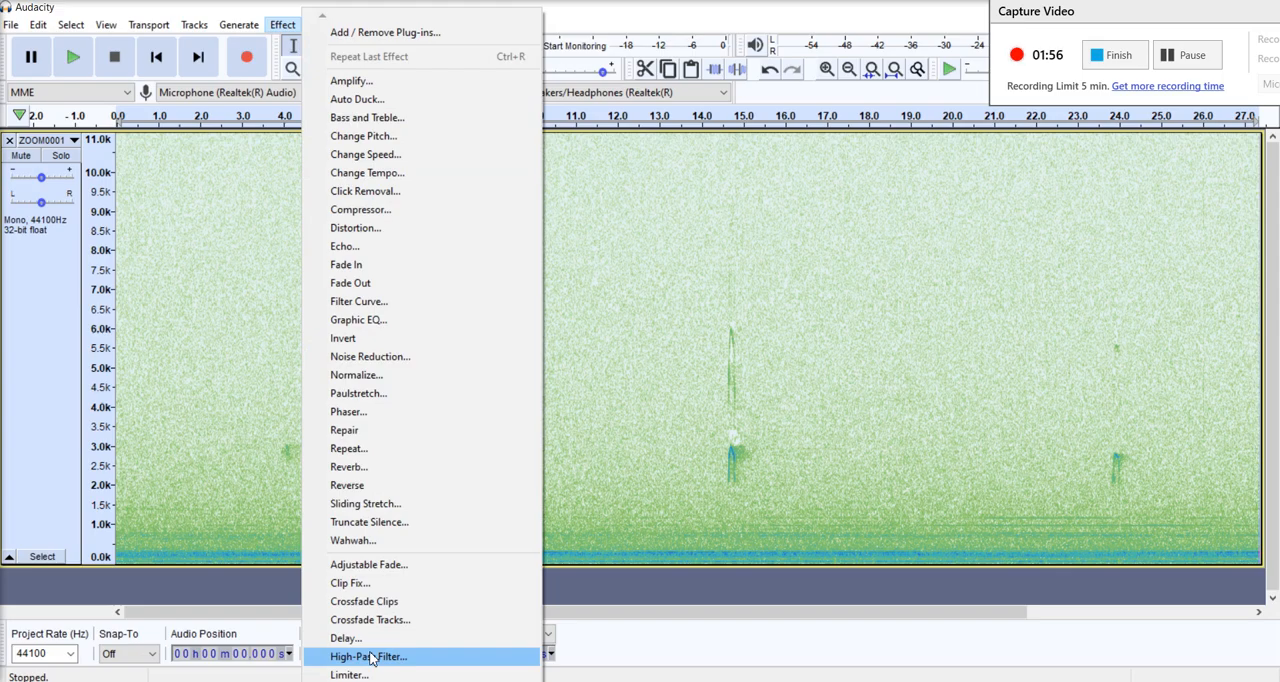
click(367, 656)
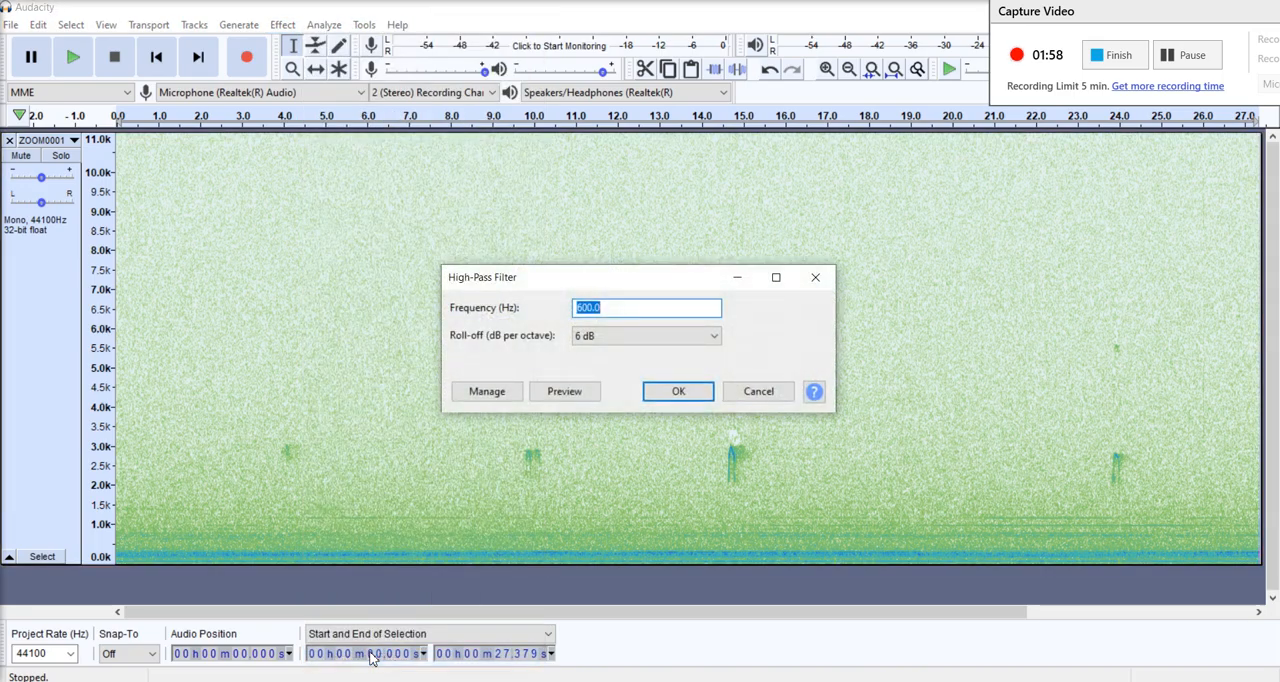
text(1200)
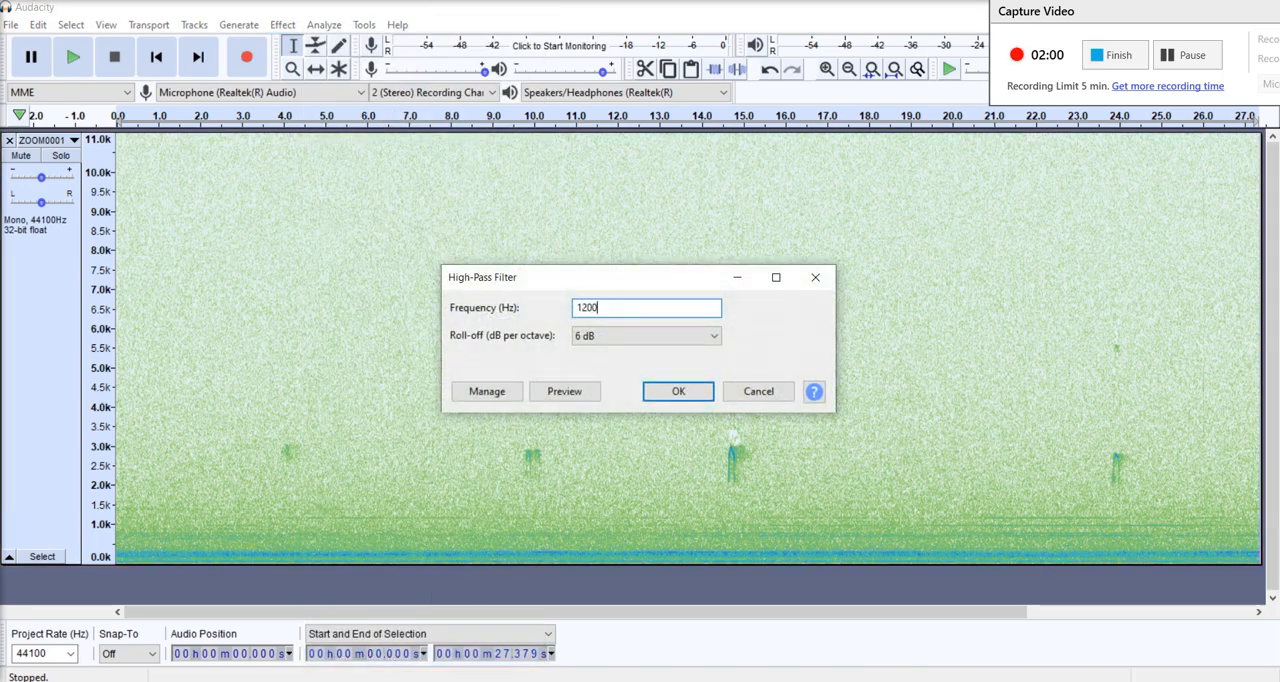
click(678, 391)
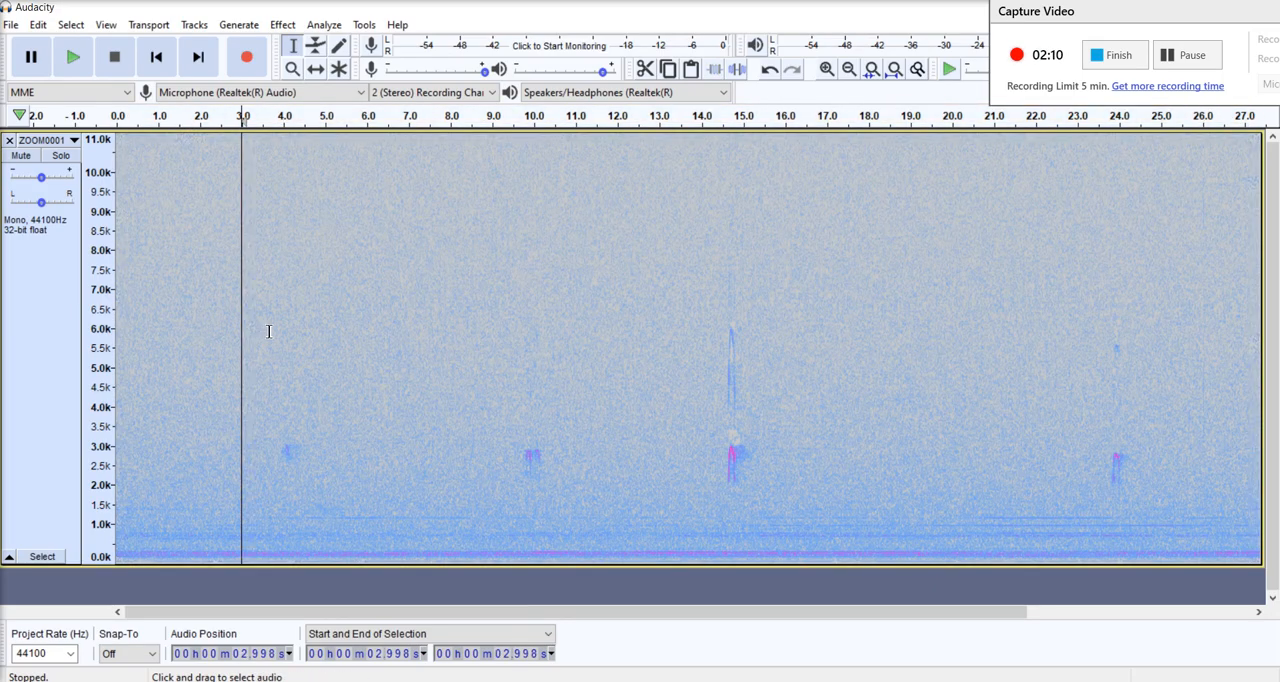
- Capture a noise profile from the clip's opening three seconds of background noise
drag(157, 330, 253, 330)
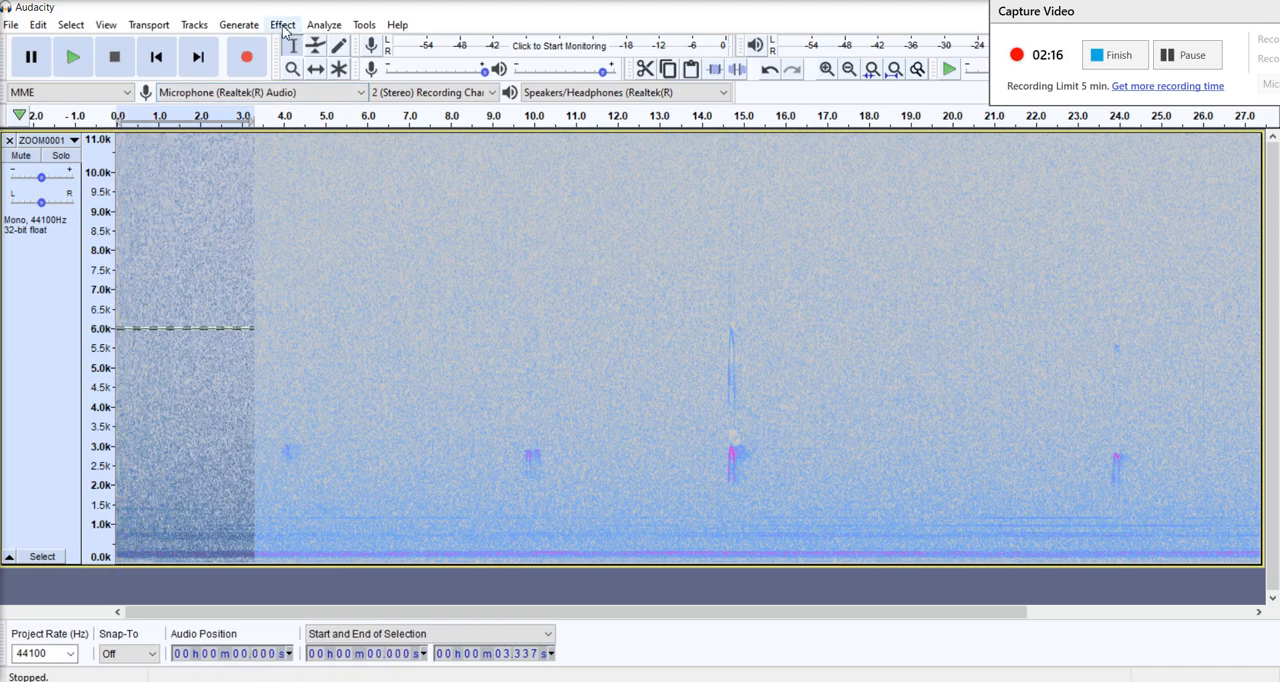
click(282, 24)
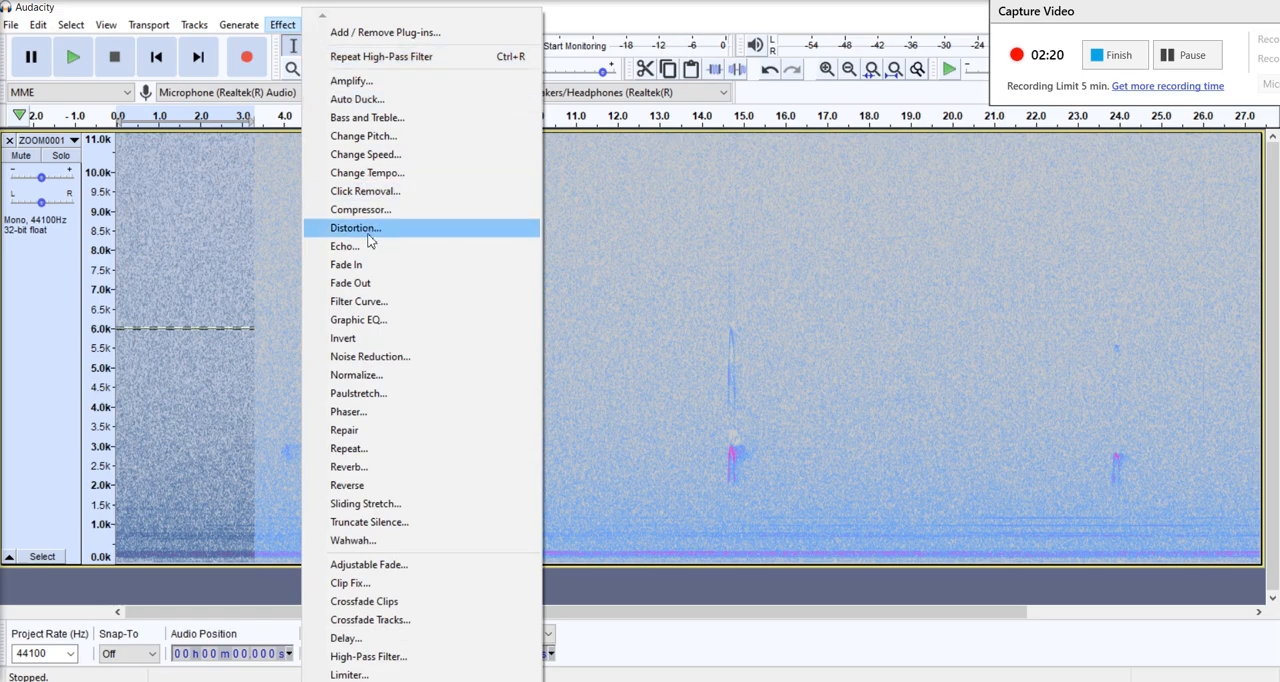
mouse_move(358, 320)
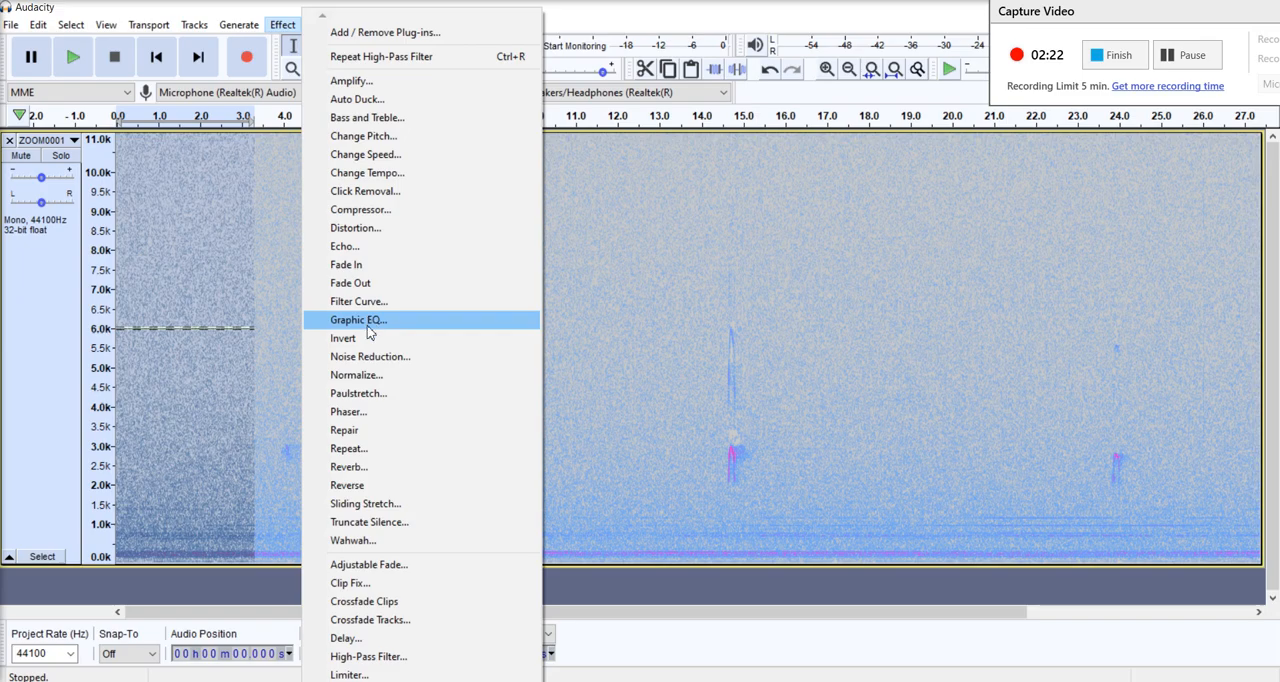
click(369, 356)
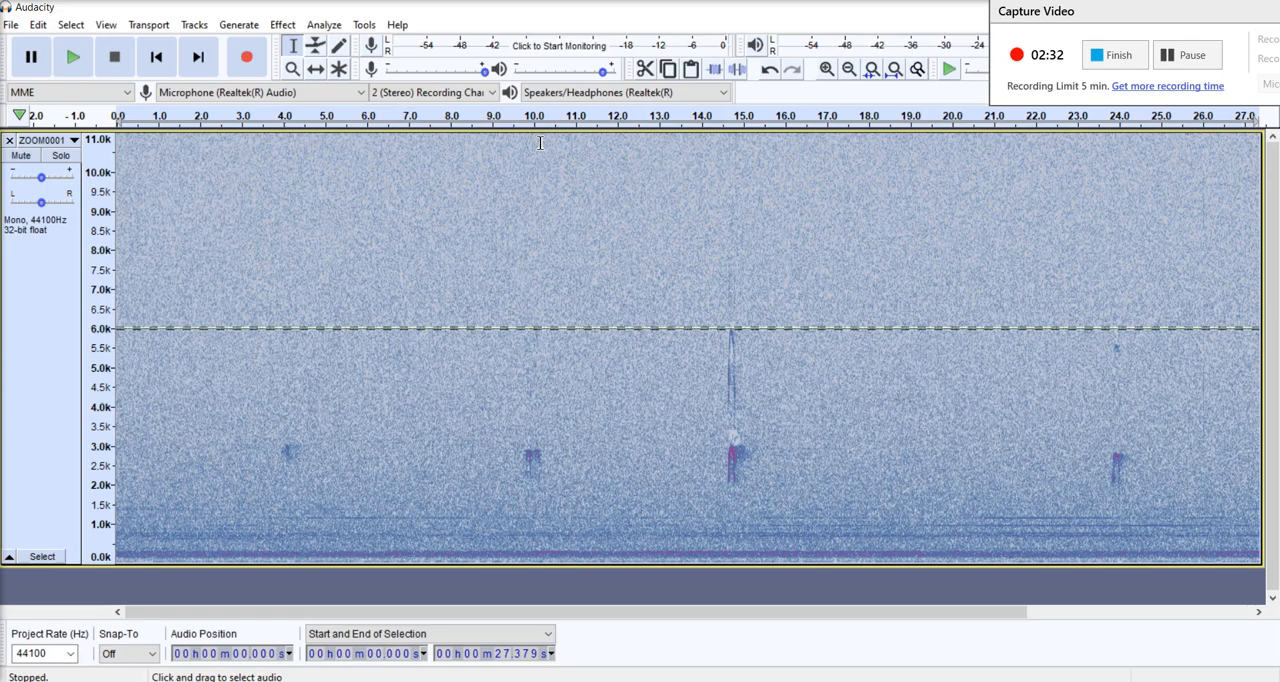
- Apply Noise Reduction at 12 dB, sensitivity 6, smoothing 3 to the whole track
click(282, 24)
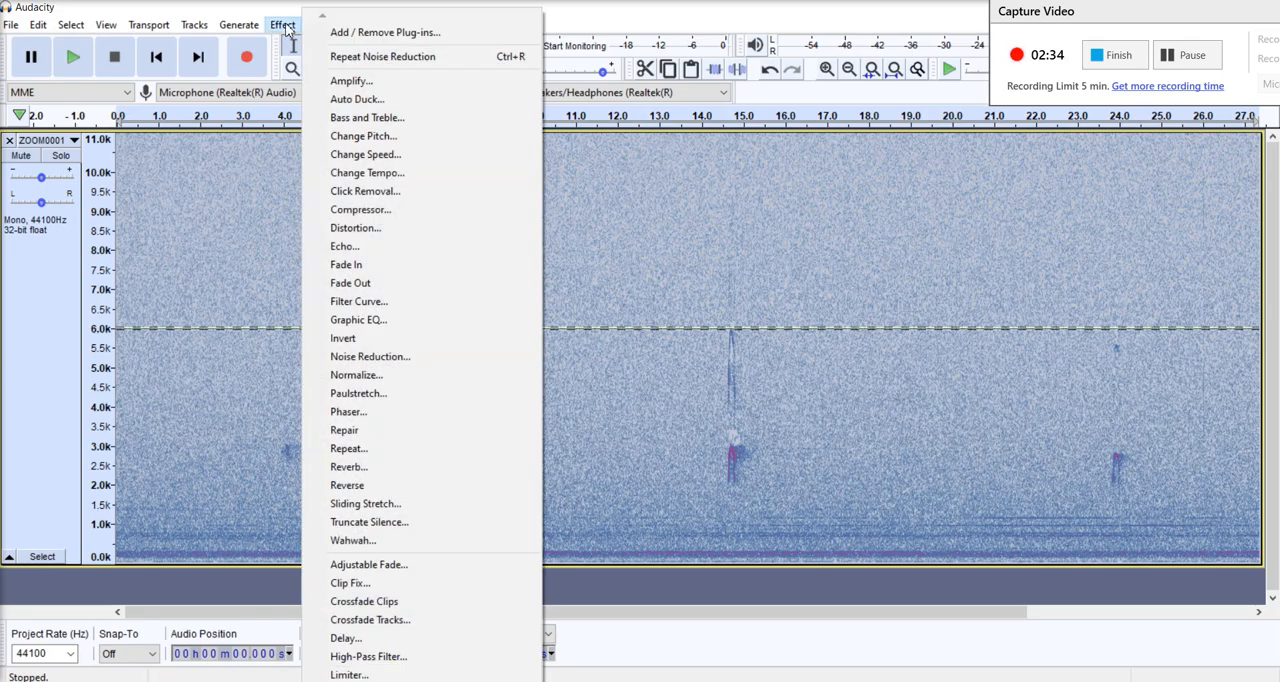
click(370, 356)
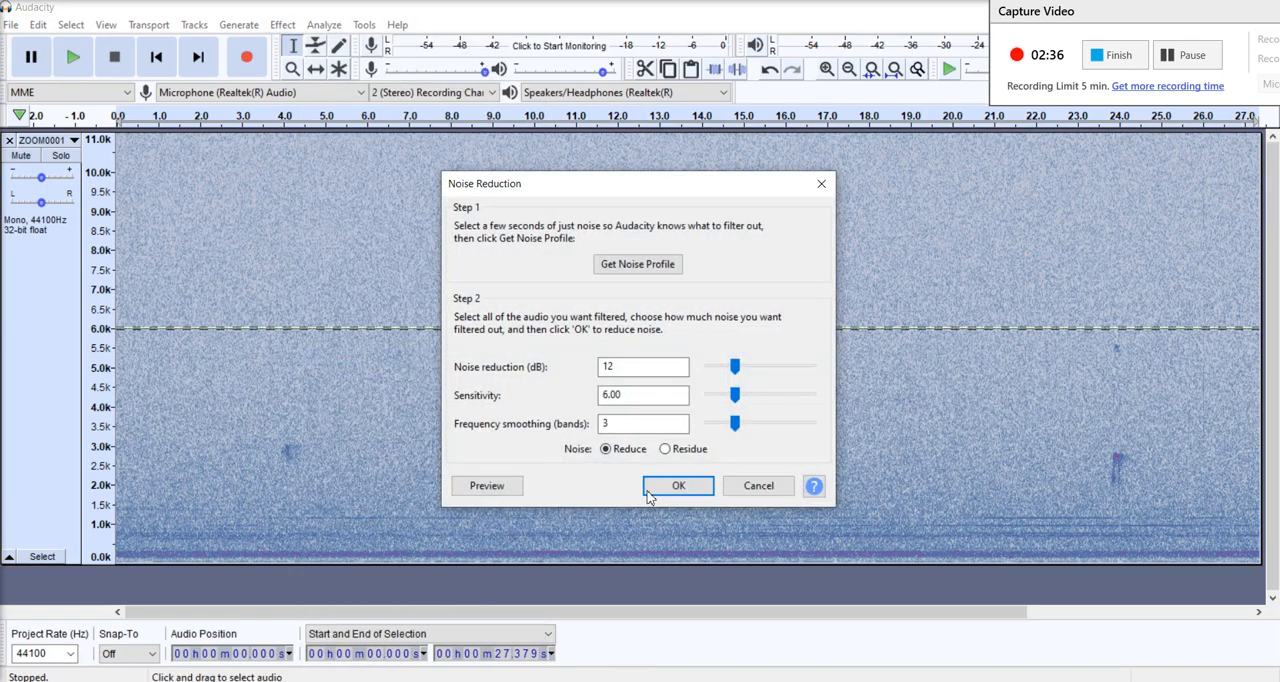
click(678, 485)
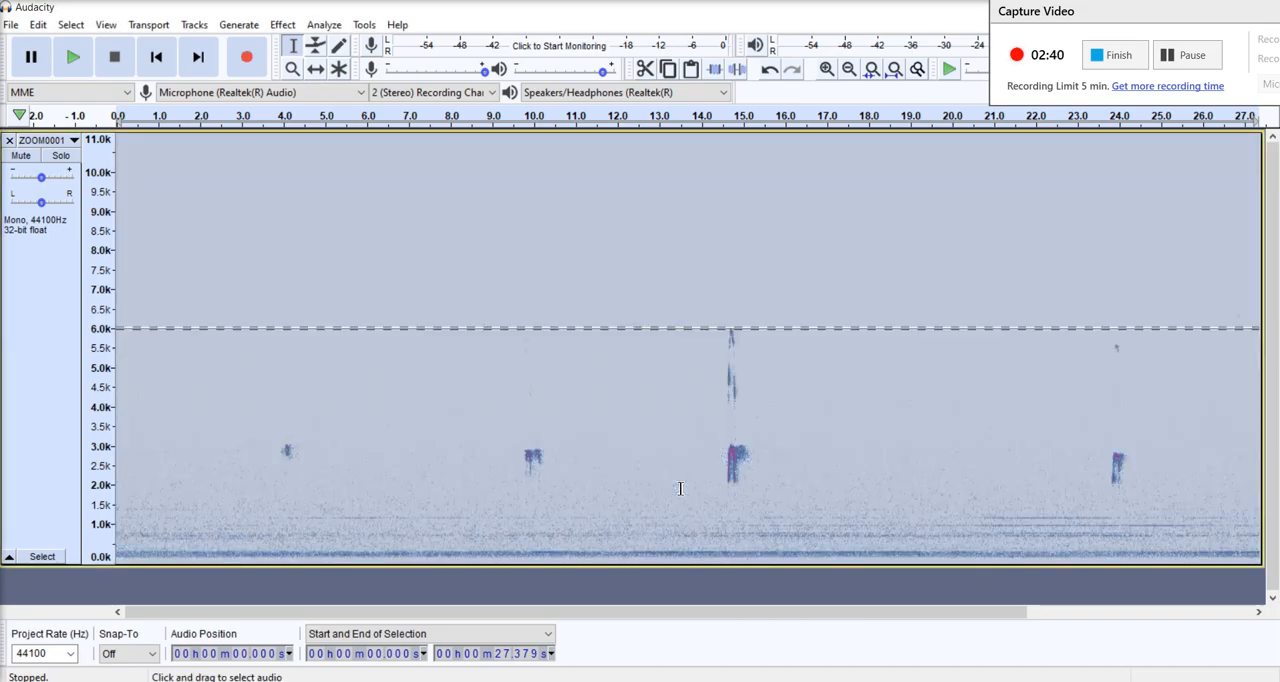
- Amplify the whole noise-reduced track by 15 dB
click(553, 436)
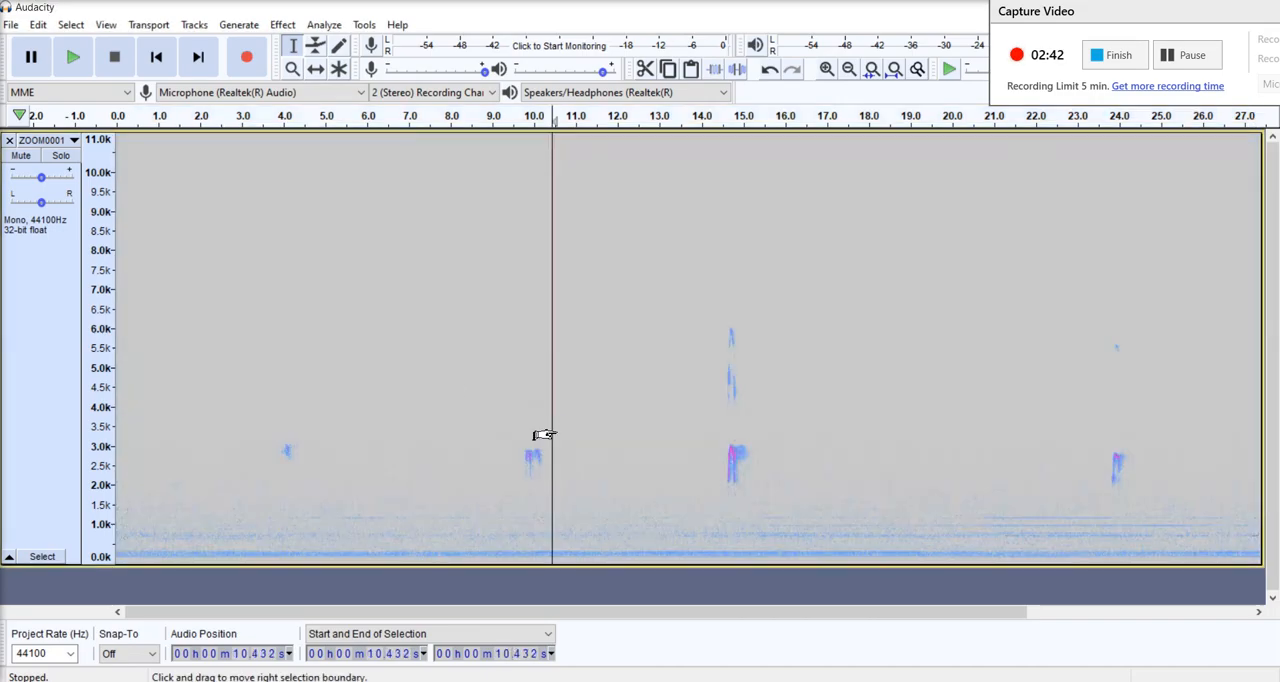
mouse_move(1075, 434)
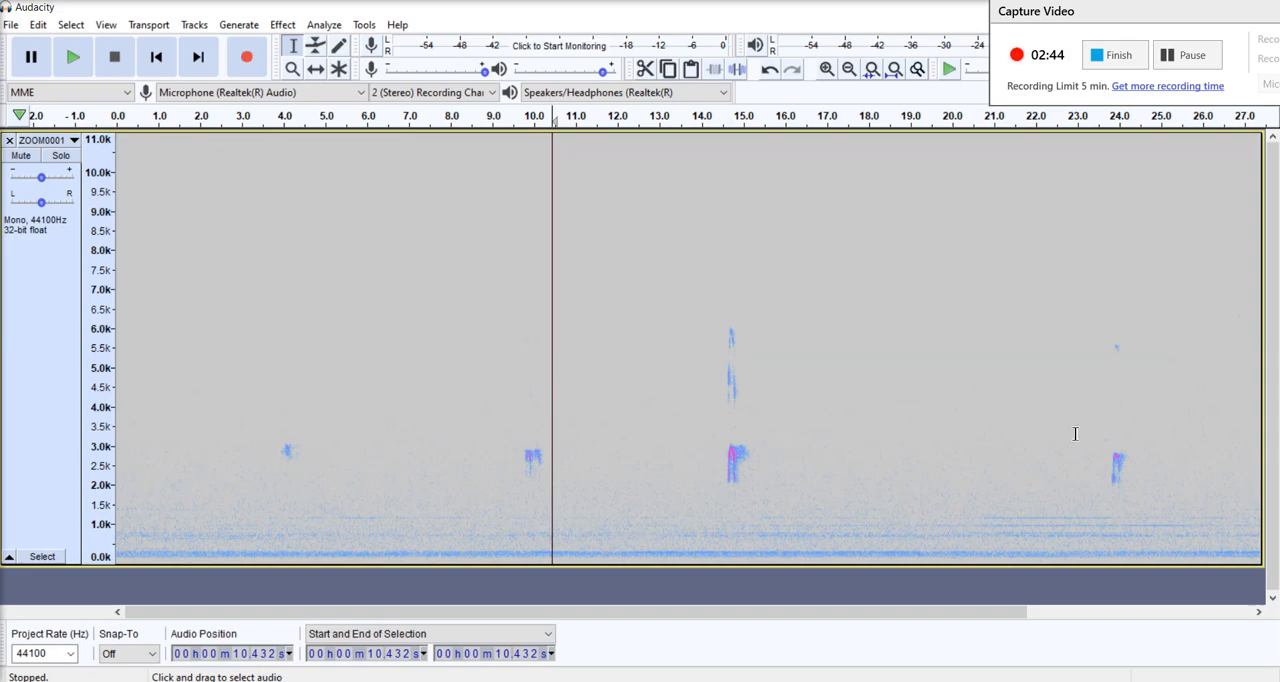
mouse_move(867, 371)
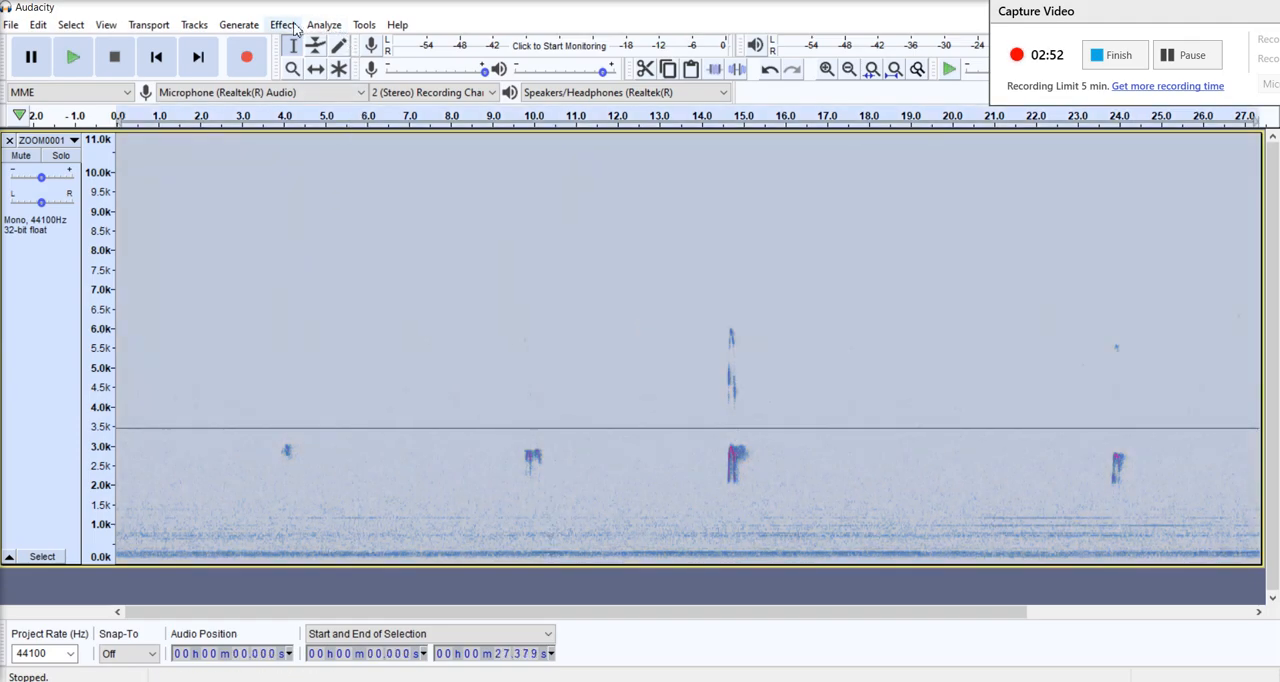
click(283, 24)
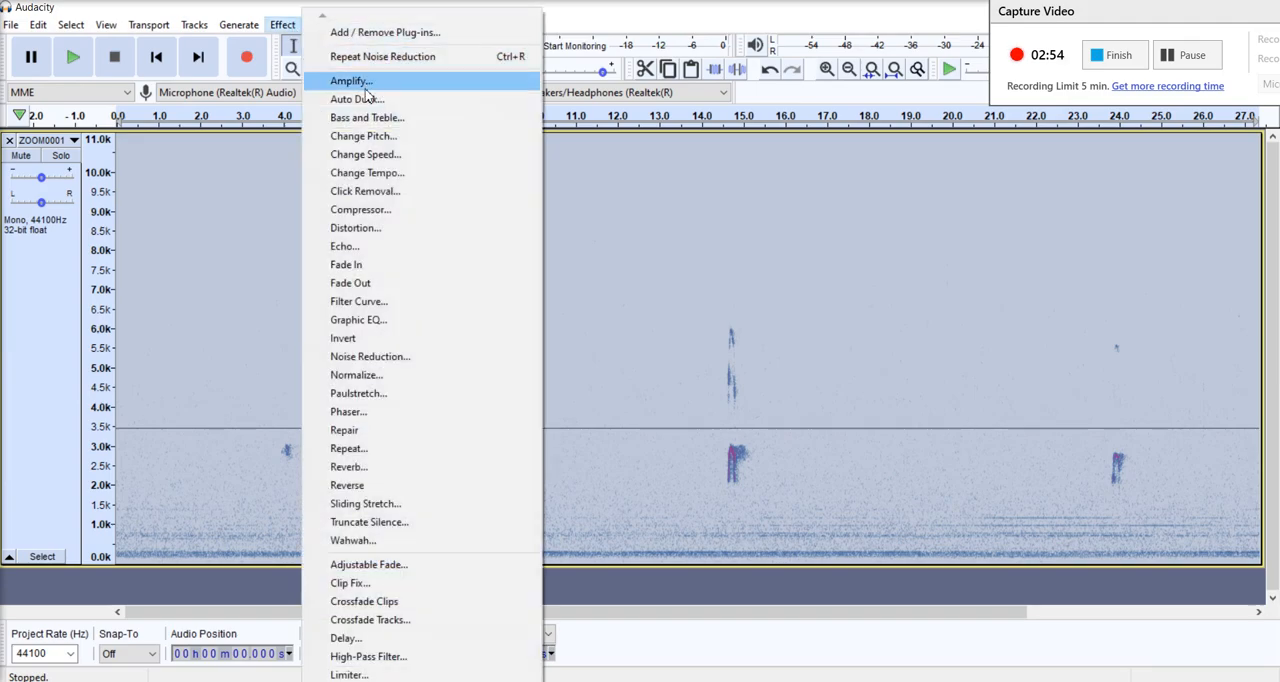
click(351, 80)
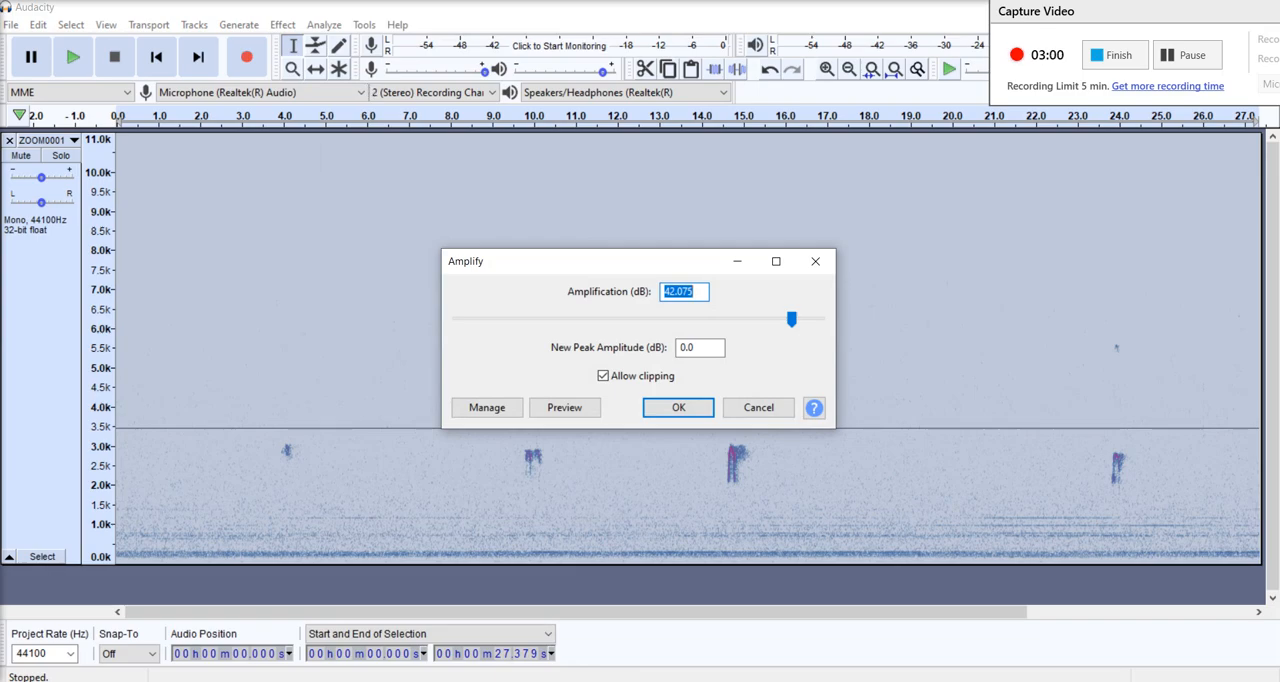
drag(791, 318, 692, 318)
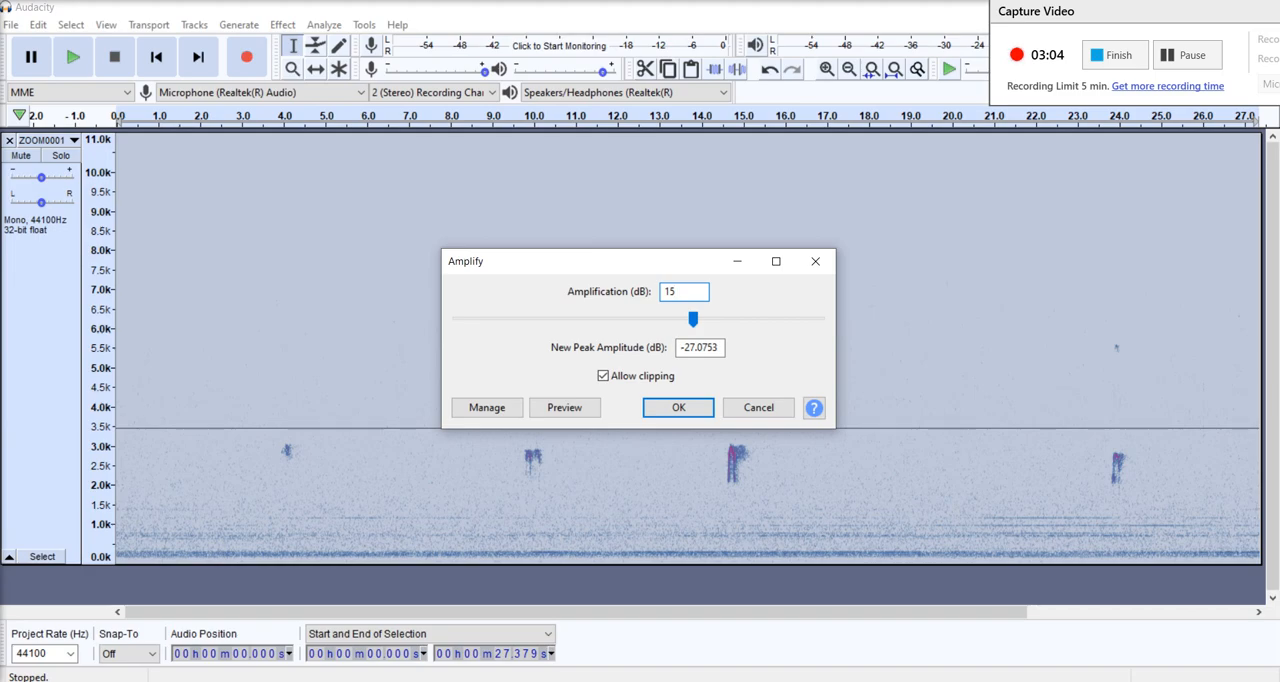
click(684, 291)
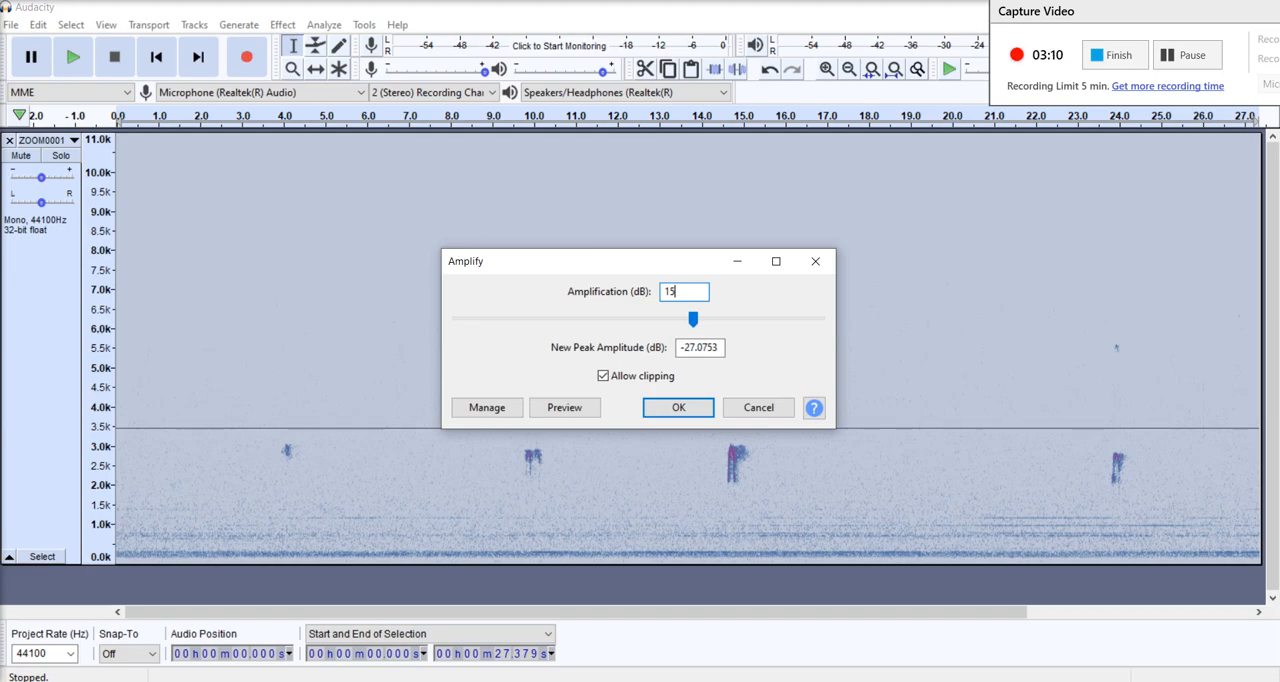
click(678, 407)
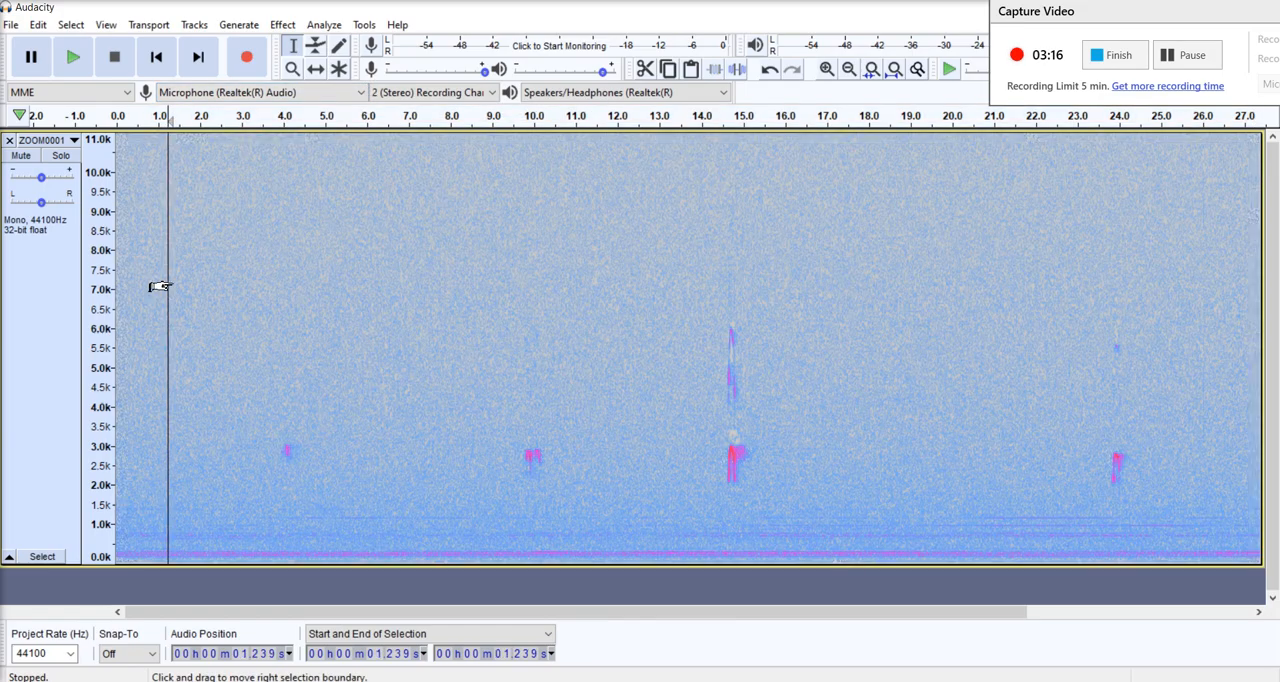
click(72, 56)
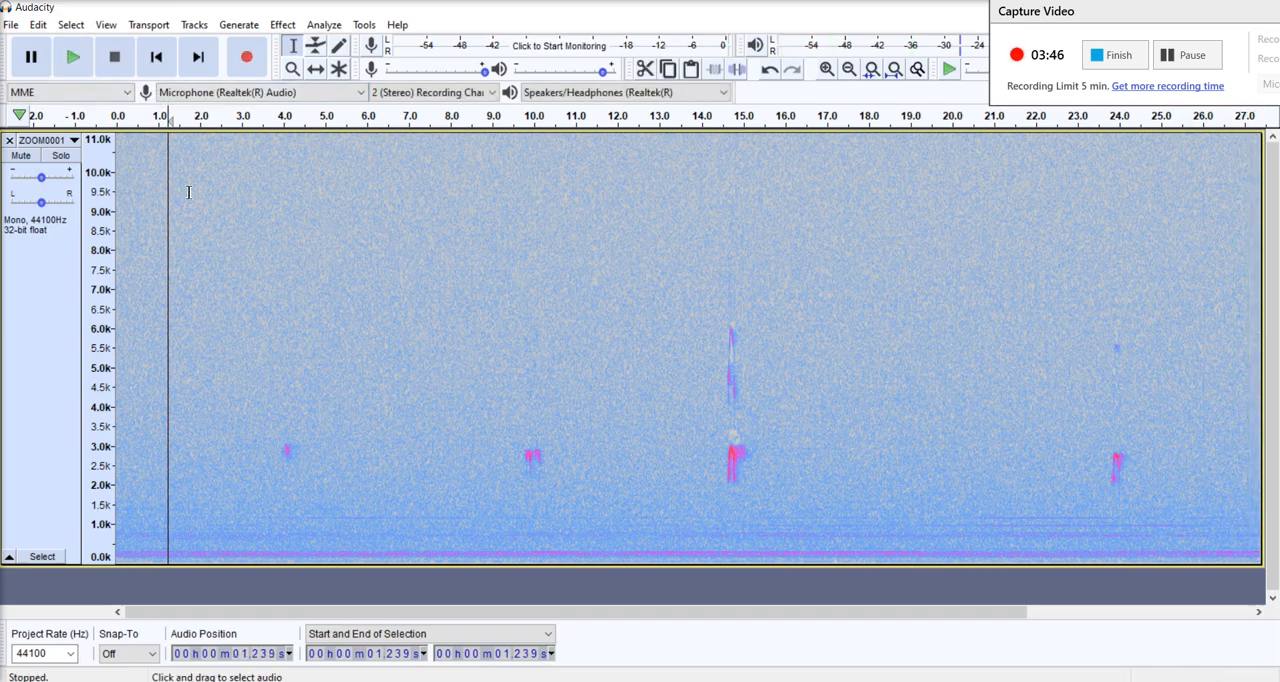
mouse_move(446, 391)
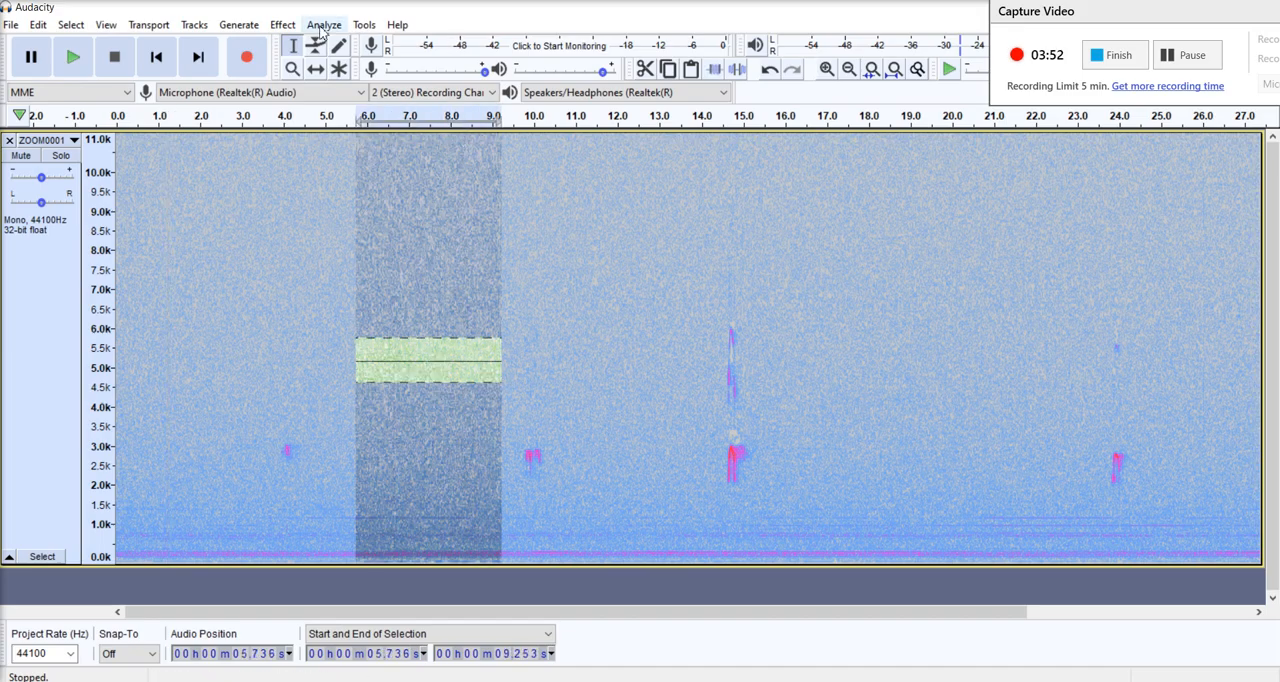
- Apply 12 dB Noise Reduction to the amplified clip and play the cleaned result
click(283, 24)
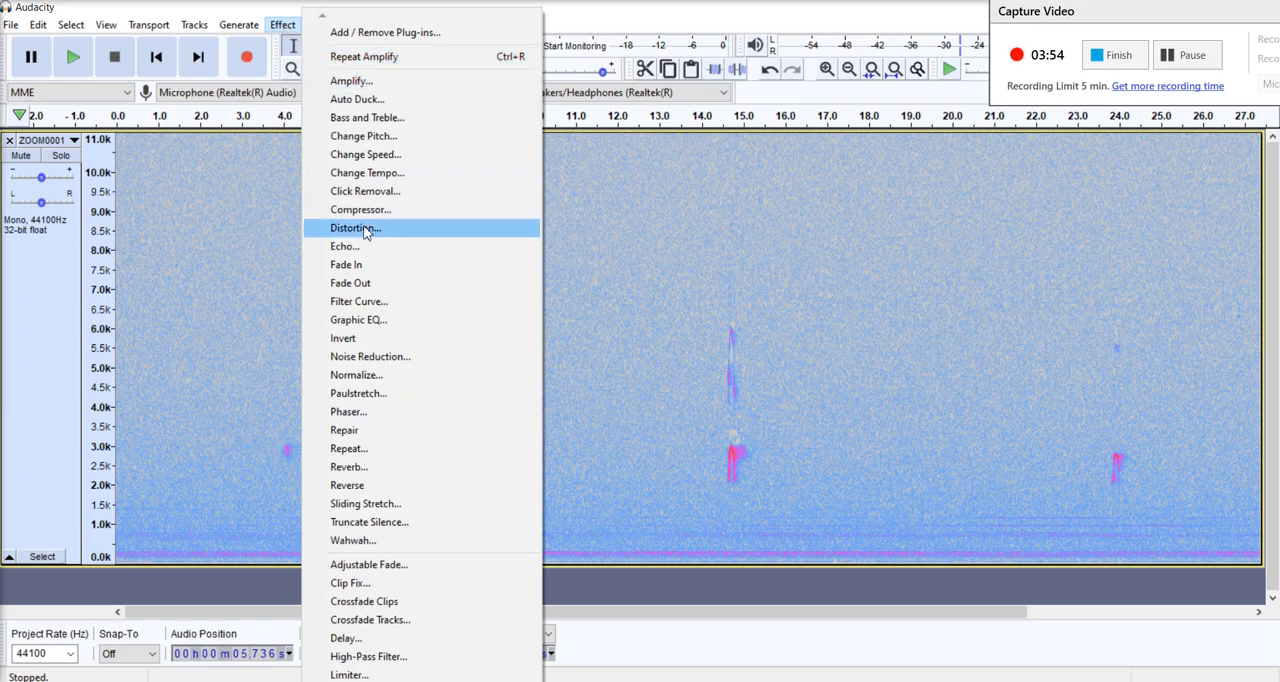
mouse_move(375, 374)
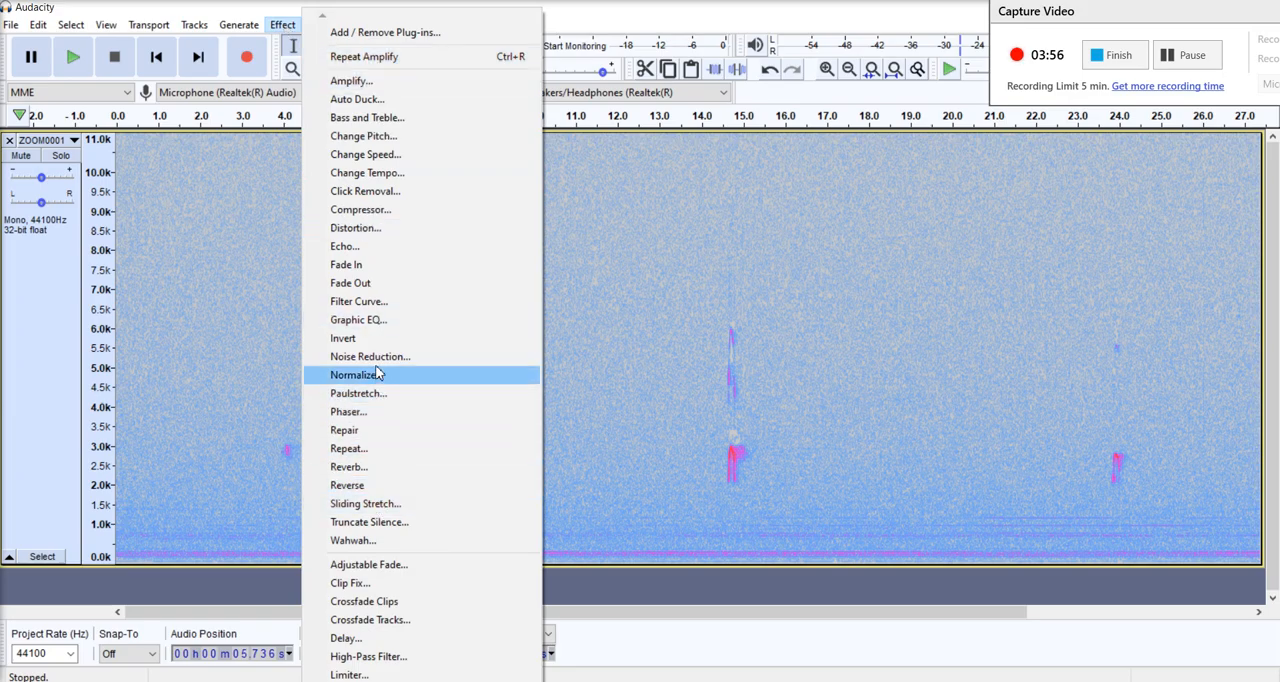
click(370, 356)
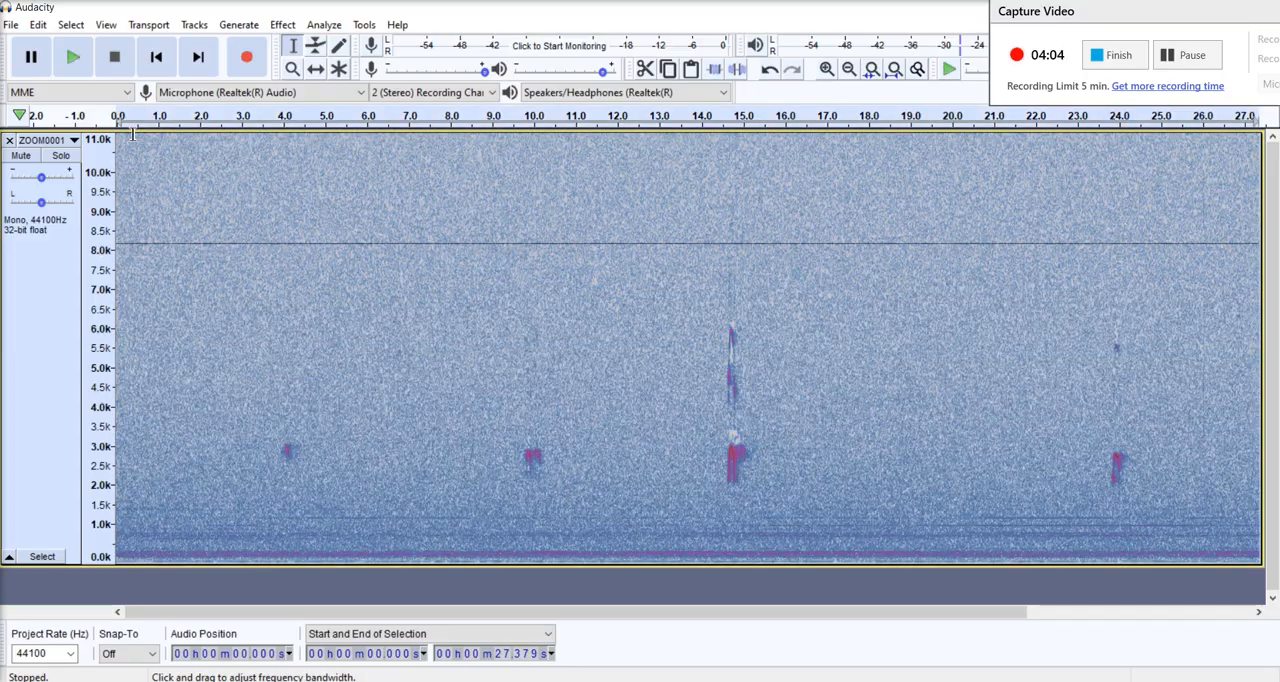
click(282, 24)
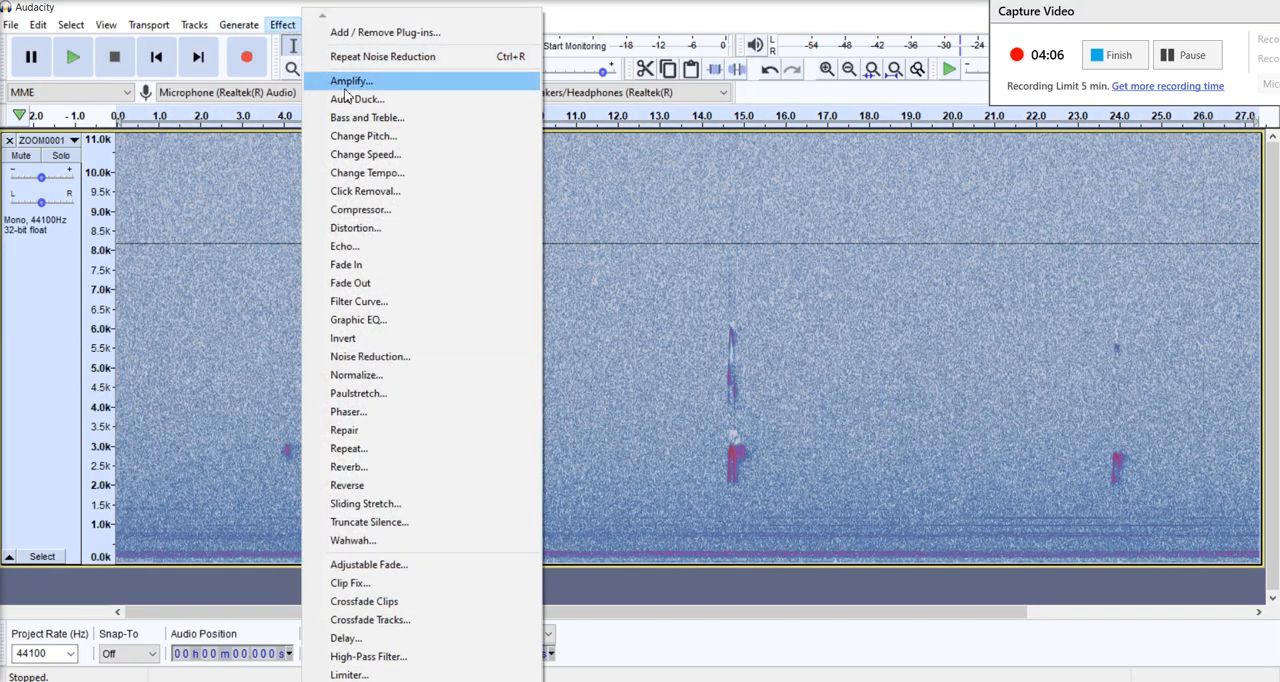
click(370, 356)
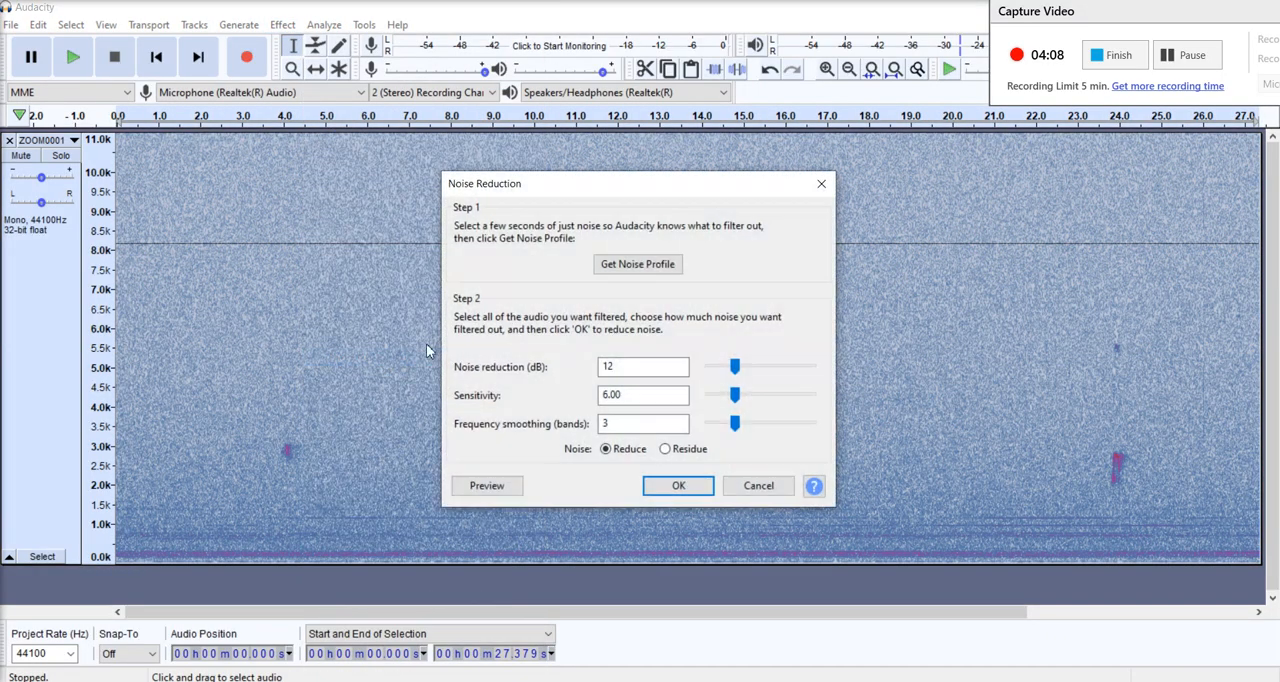
click(678, 485)
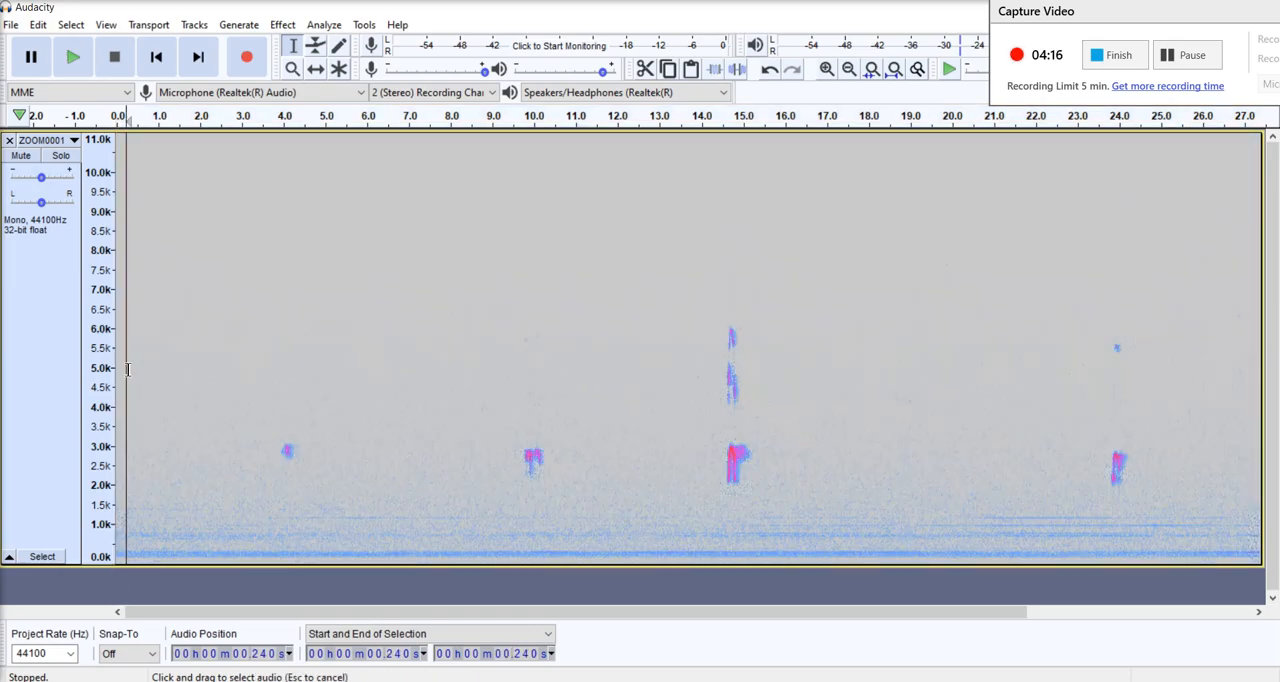
click(72, 56)
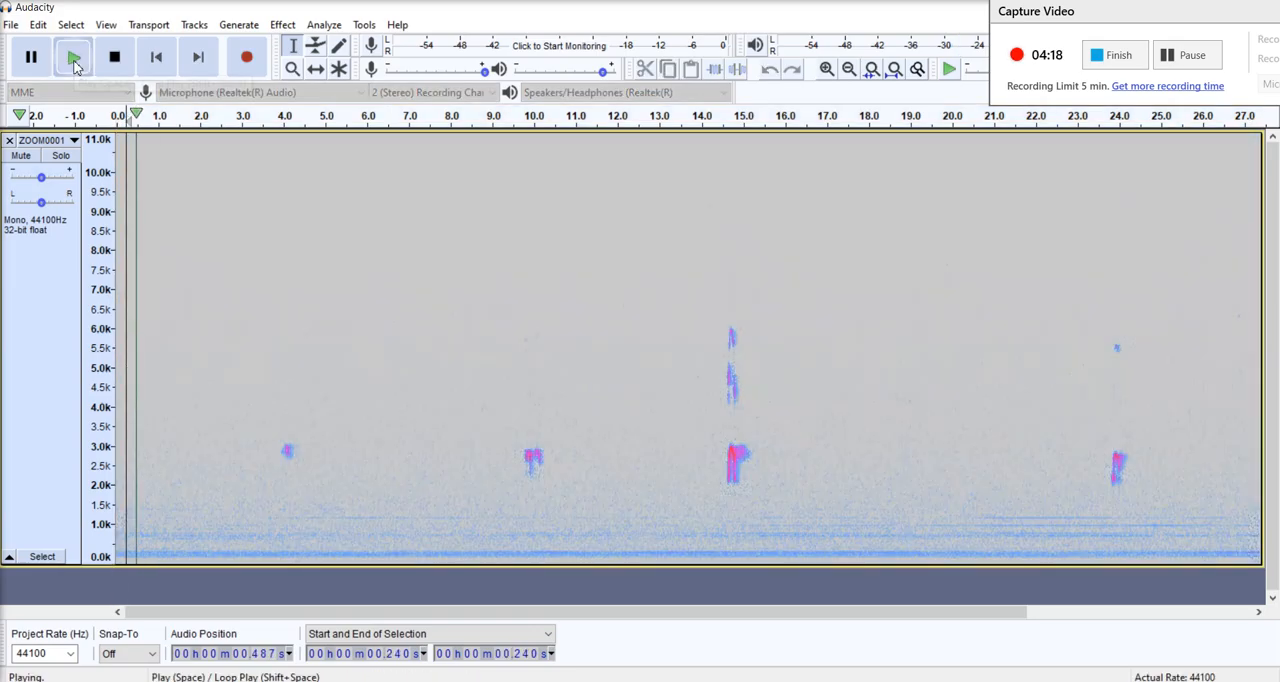